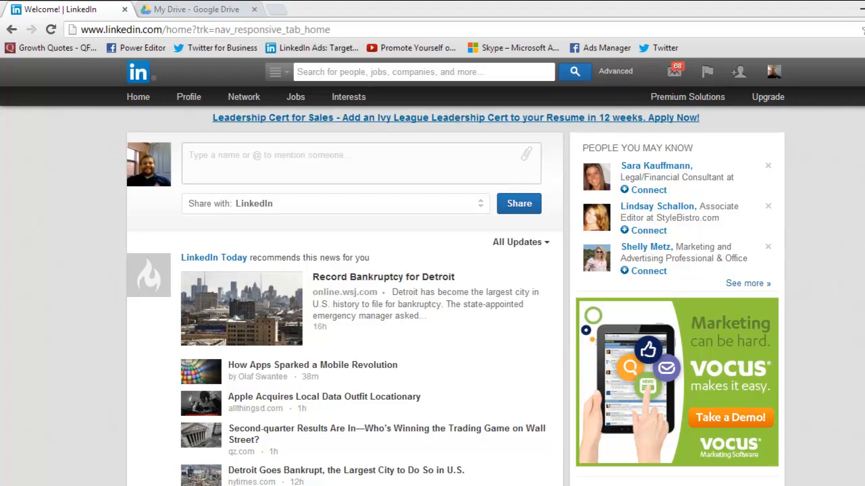
From Network, go to the Contacts page and open its Settings.
click(243, 97)
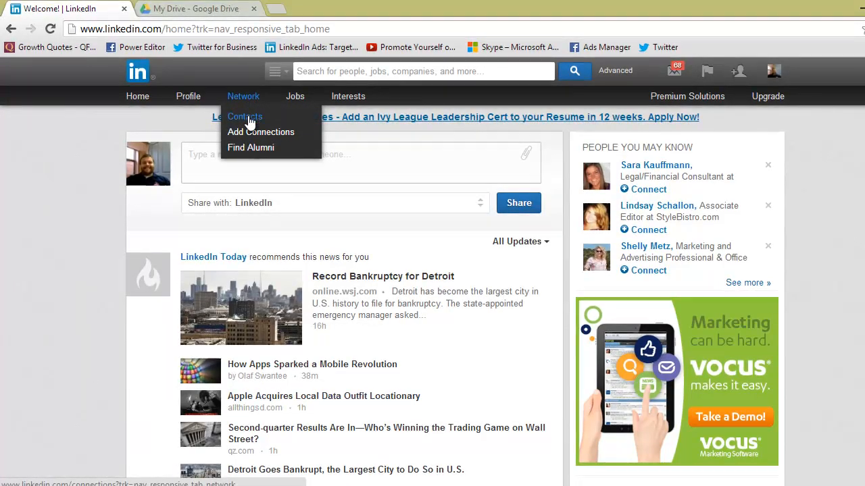
click(245, 116)
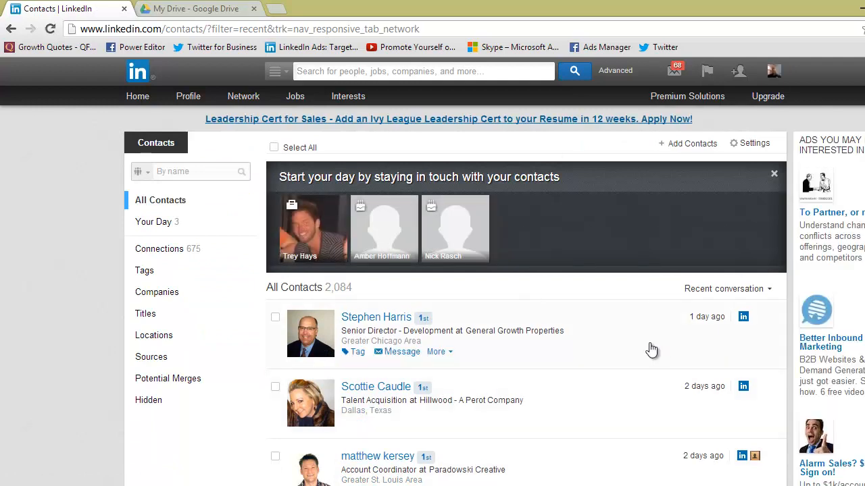
mouse_move(574, 357)
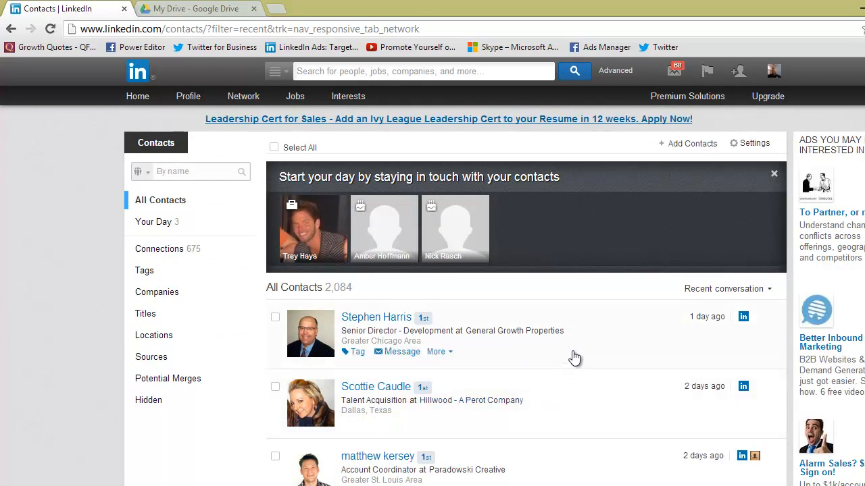
click(754, 143)
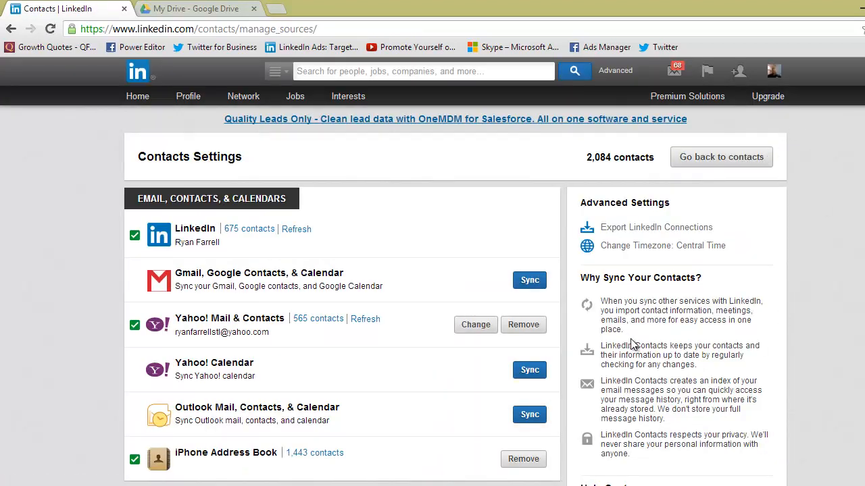
mouse_move(836, 317)
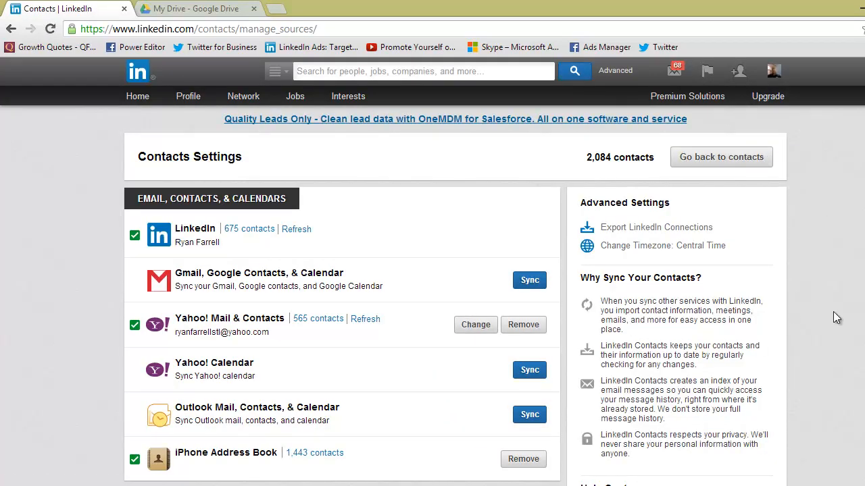
mouse_move(703, 242)
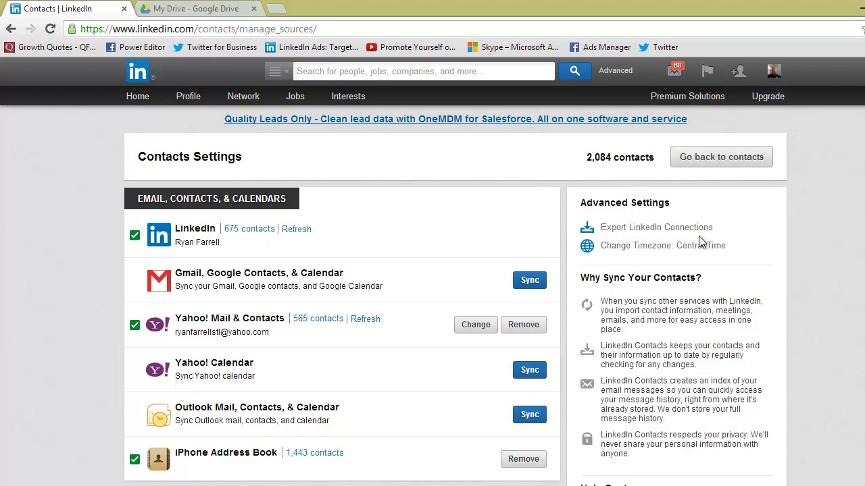
Choose Export LinkedIn Connections under Advanced Settings.
click(656, 227)
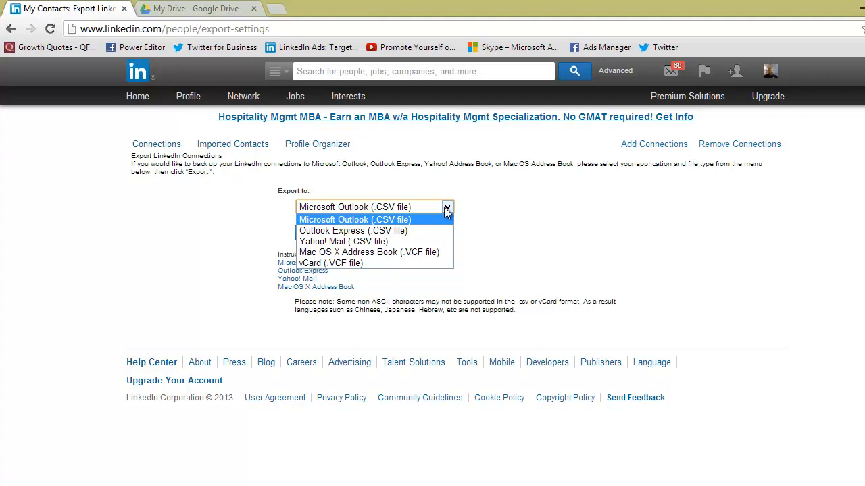
Export connections as Microsoft Outlook (.CSV file) and open the downloaded file.
click(355, 219)
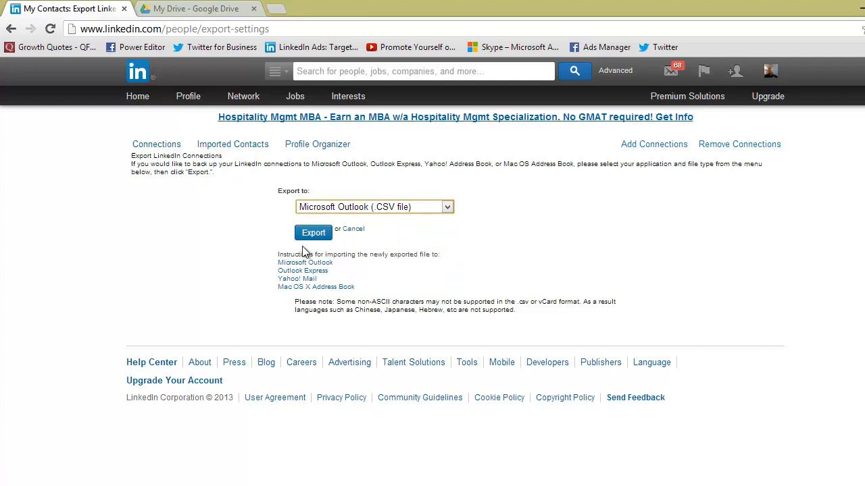
click(313, 232)
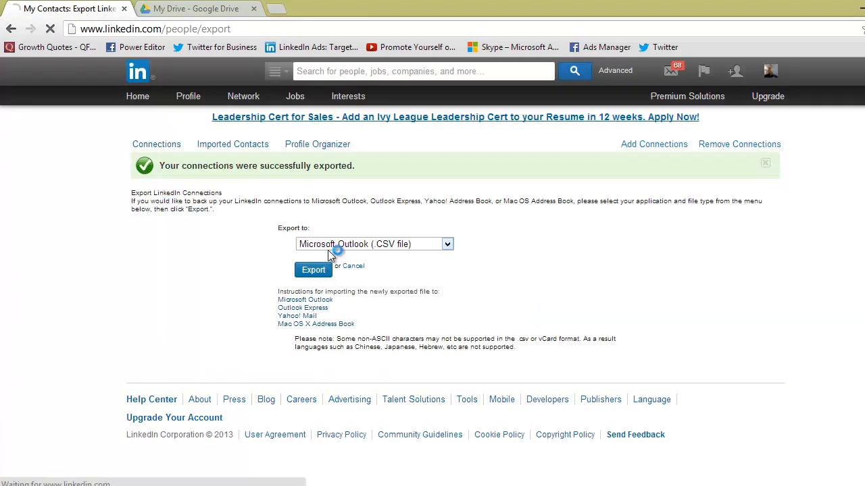
click(313, 270)
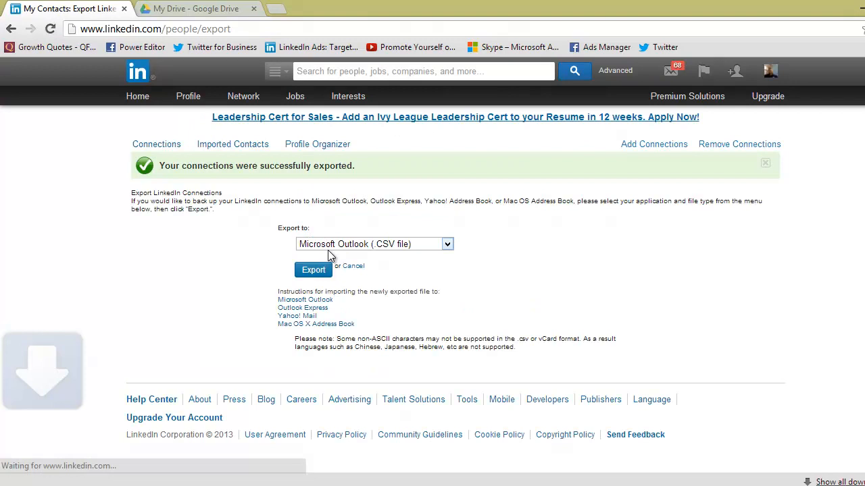
click(313, 270)
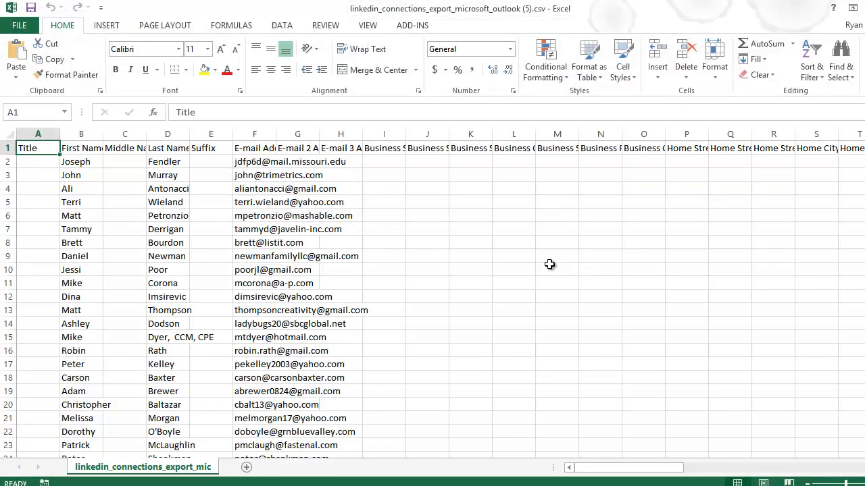
mouse_move(147, 158)
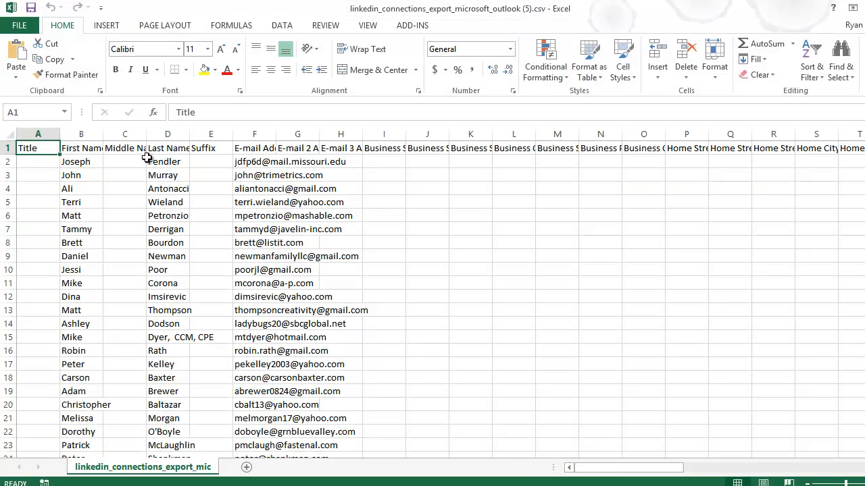
Select the Last Name column (D), then scroll right to the Job Title column (AF).
click(167, 134)
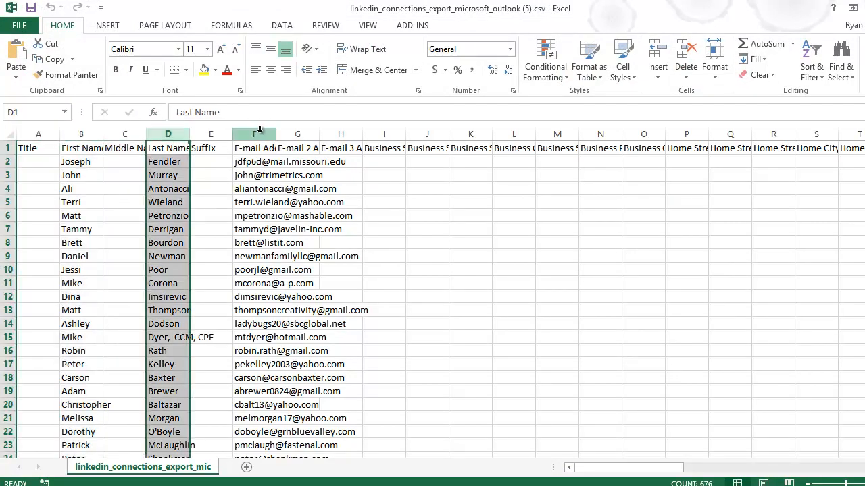
scroll(right, 3)
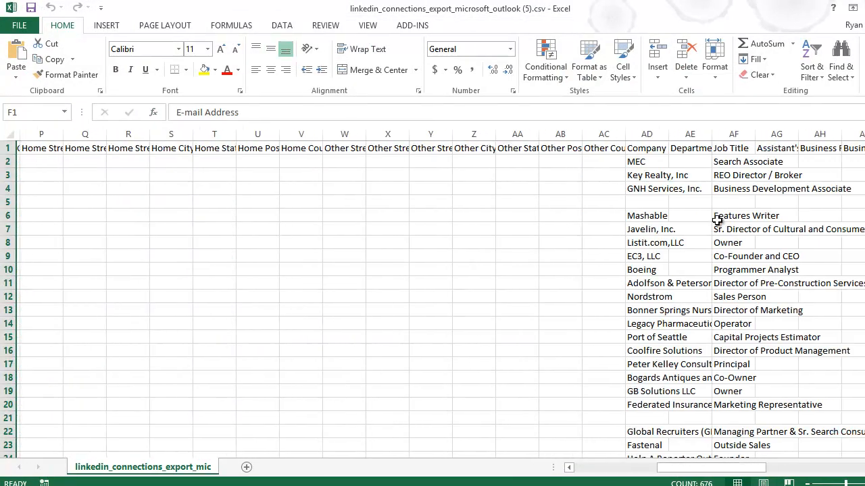
click(730, 133)
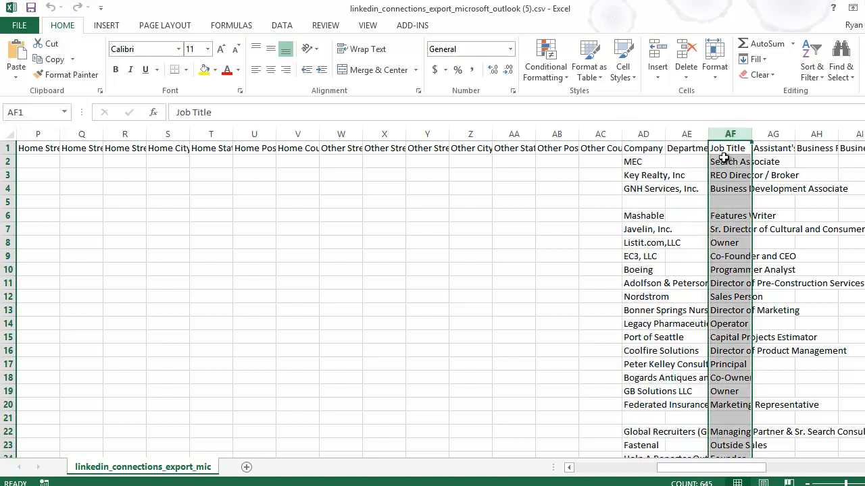
mouse_move(724, 162)
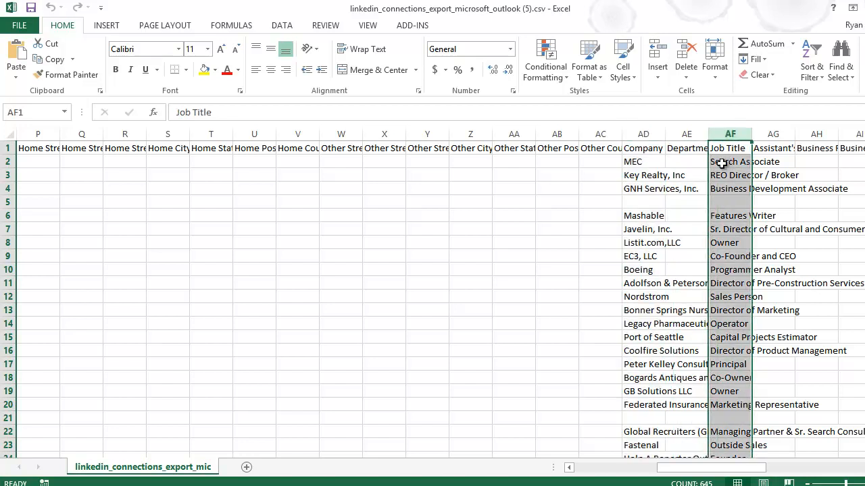